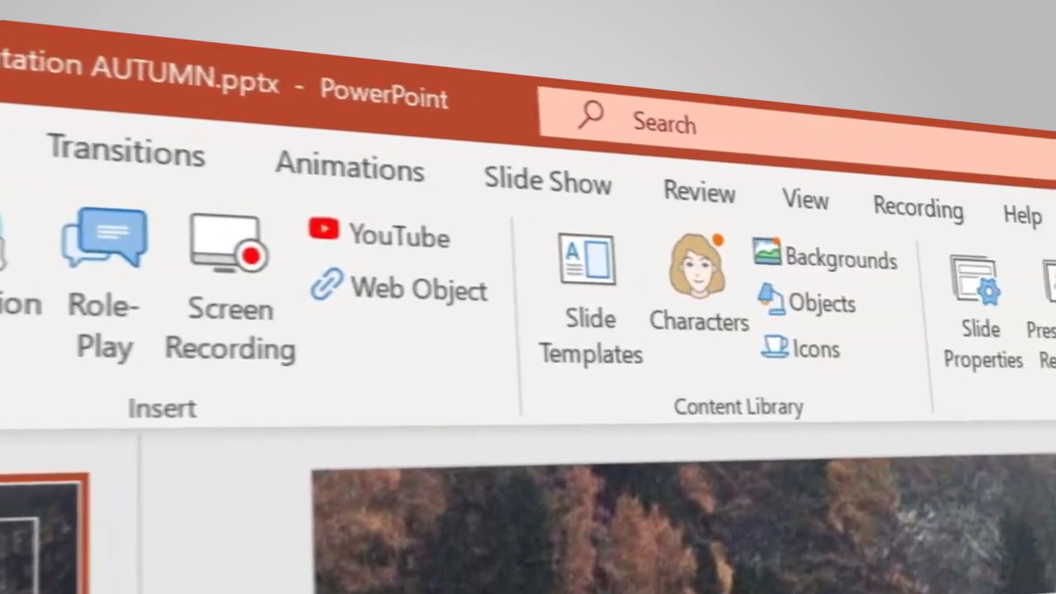
- Open the Customize Player window from the iSpring Suite 11 ribbon for the autumn course
click(483, 186)
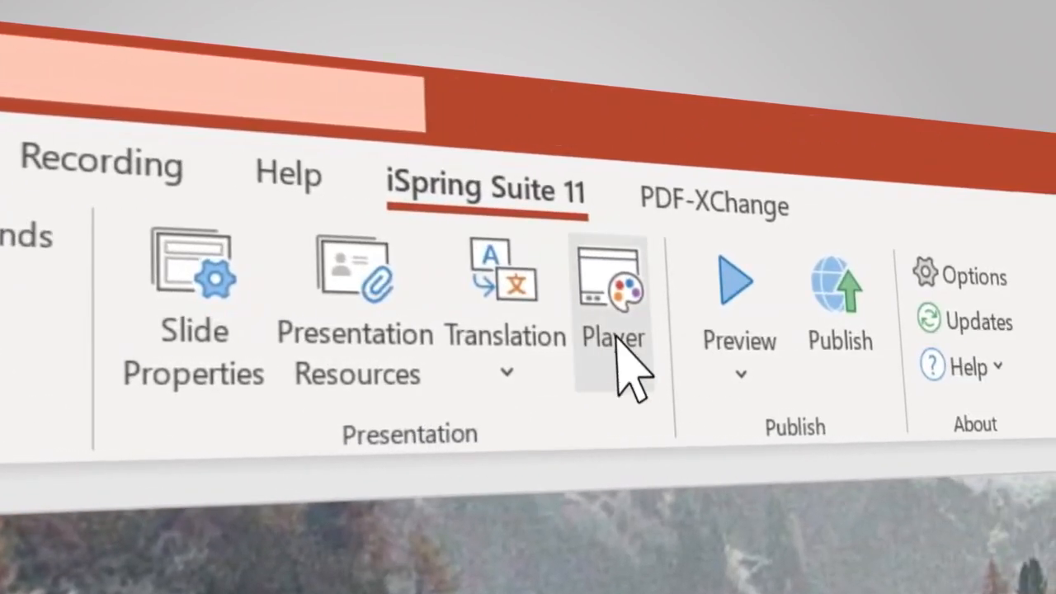
click(612, 284)
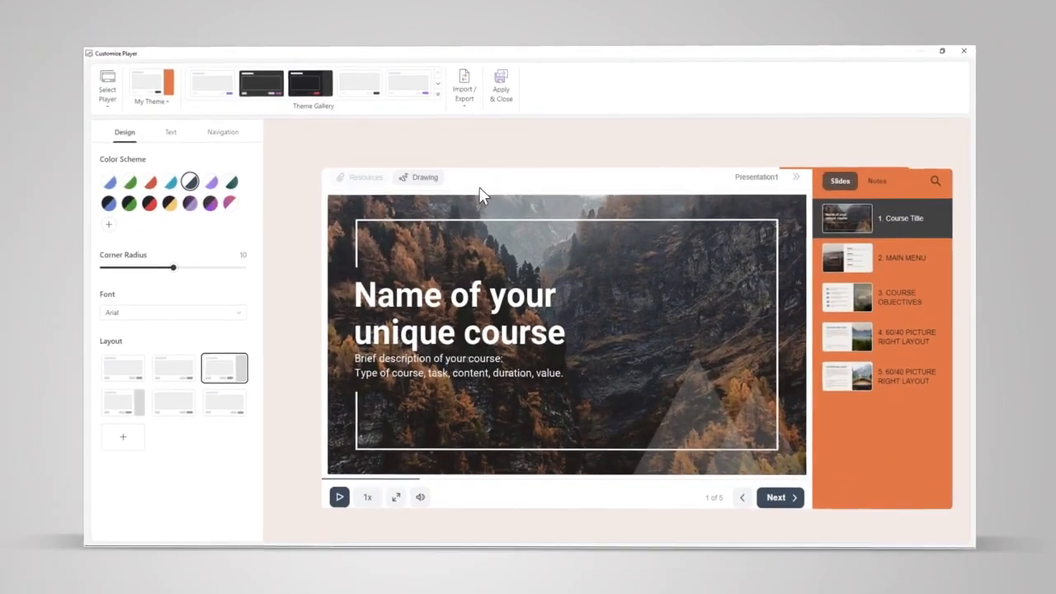